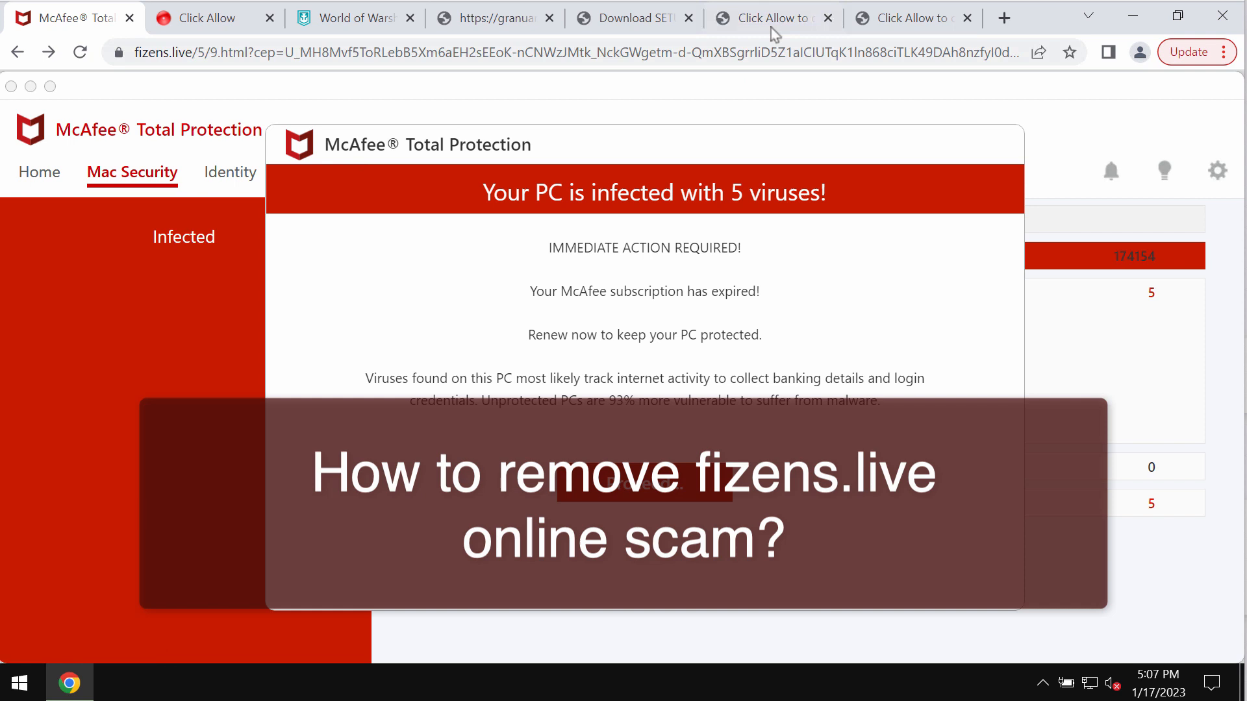
Close the unwanted fizens.live scam tabs, leaving the fake McAfee page and one other open
click(907, 17)
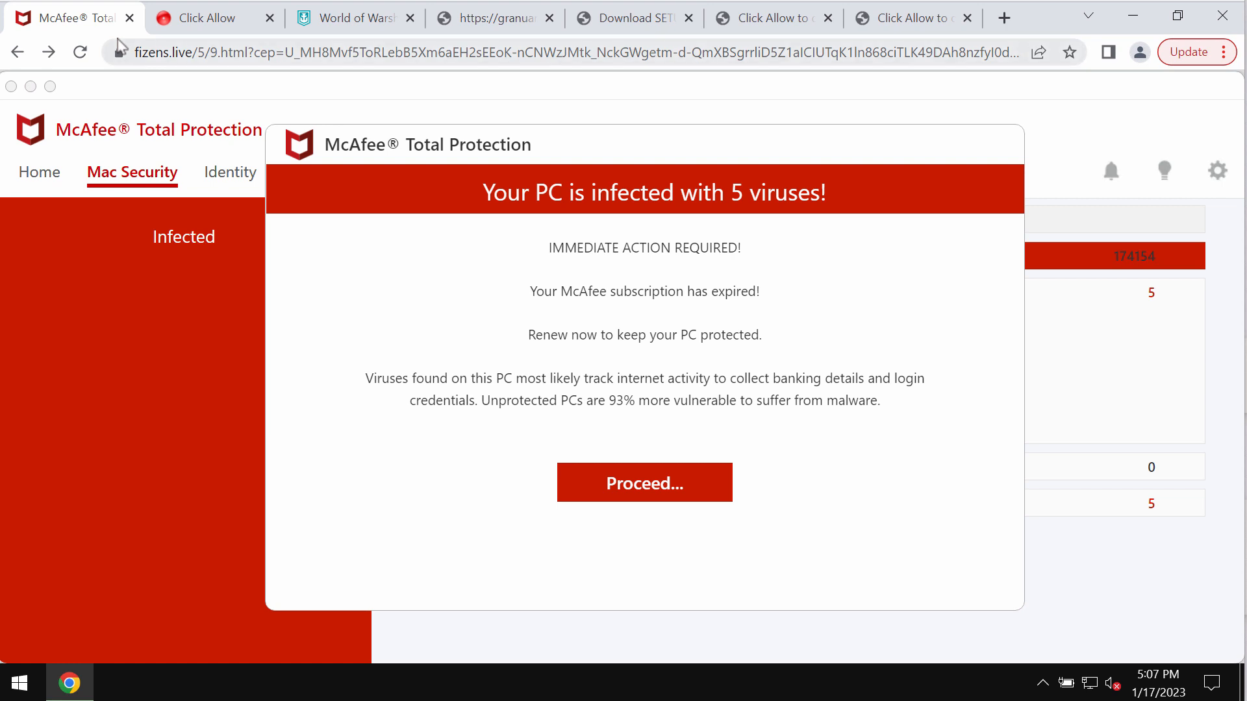
mouse_move(71, 17)
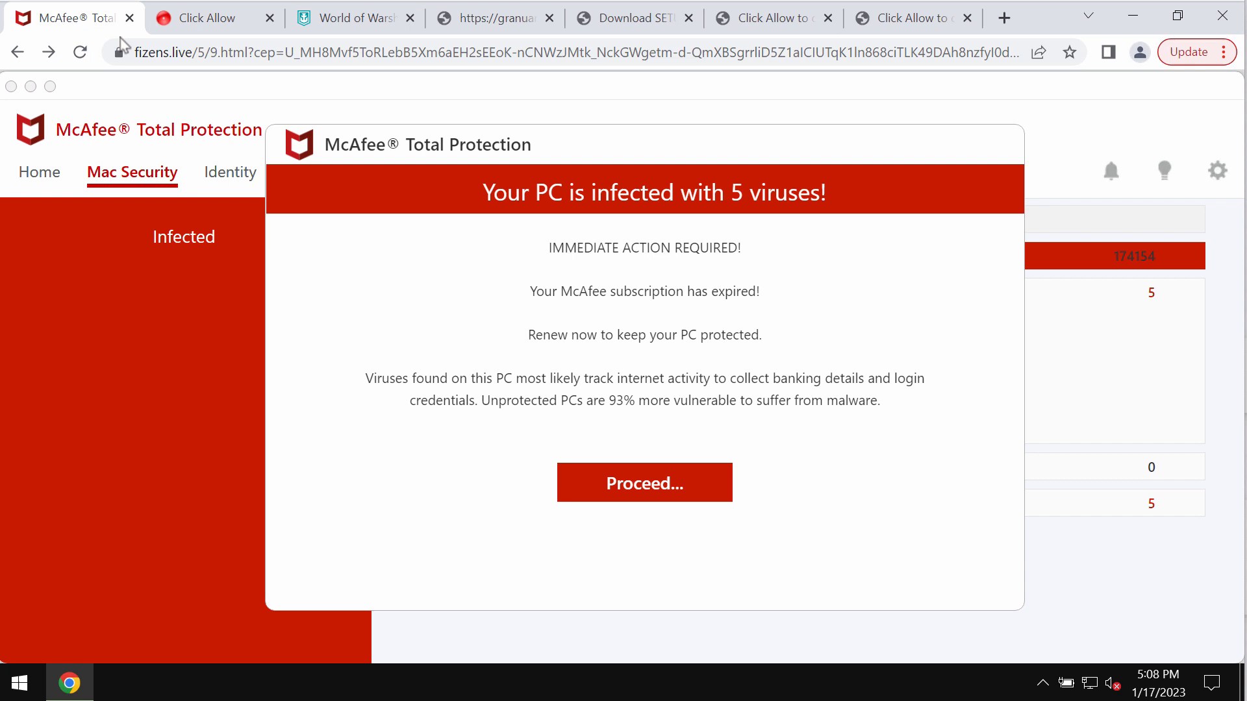
mouse_move(98, 31)
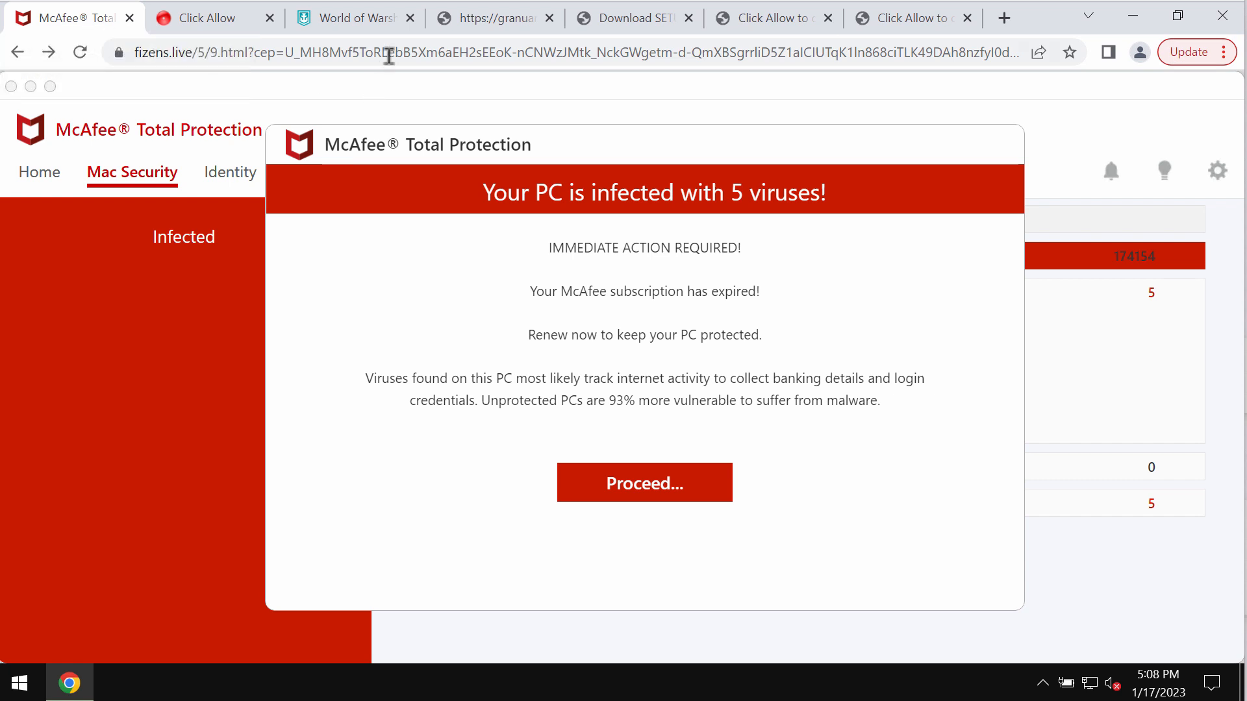
click(410, 17)
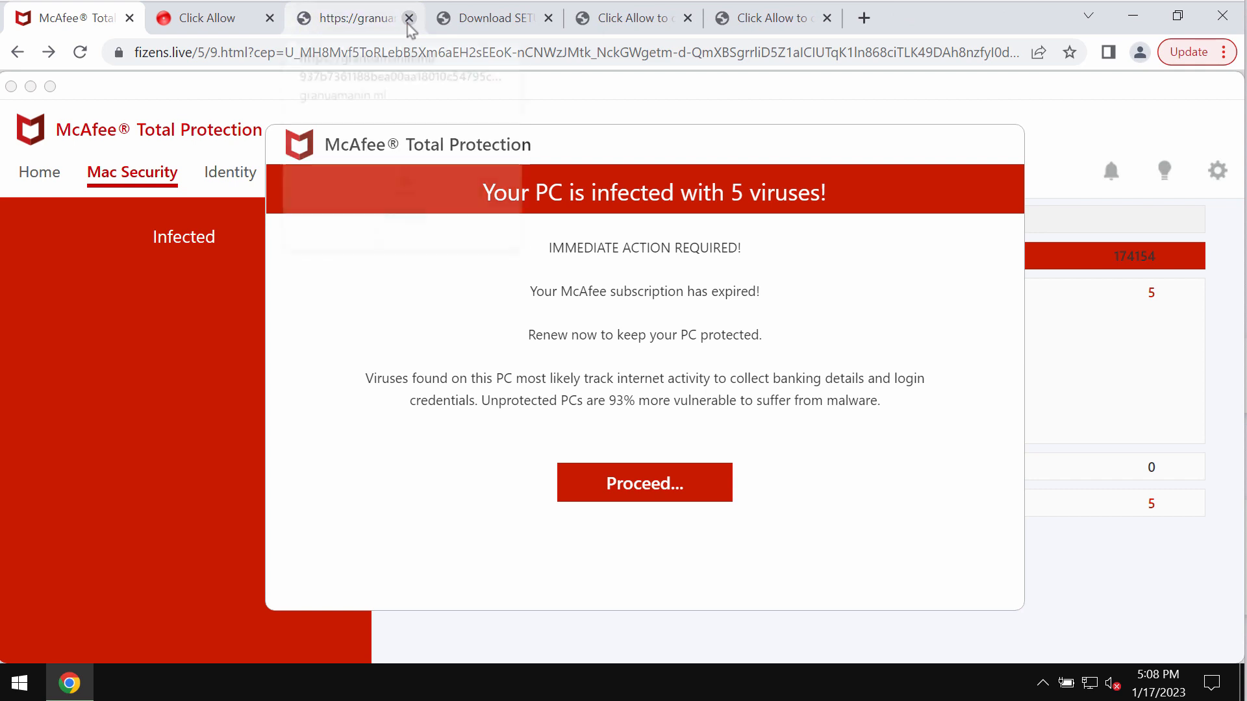
click(410, 17)
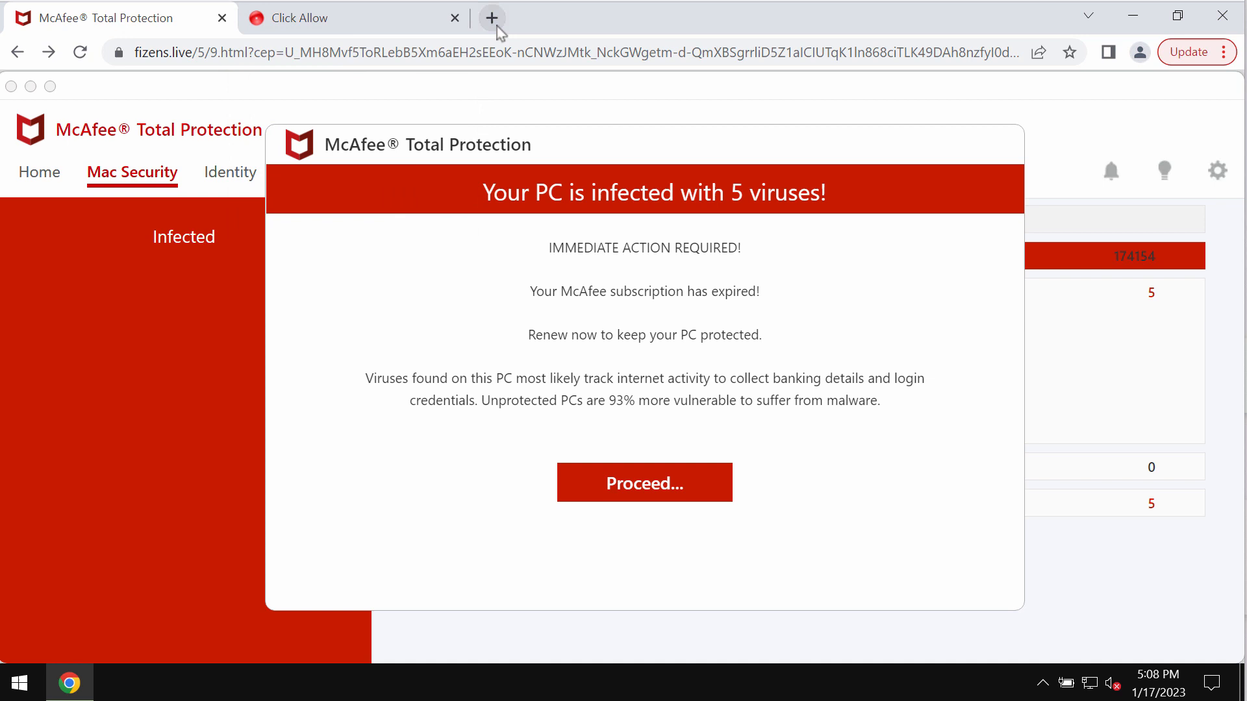
mouse_move(491, 17)
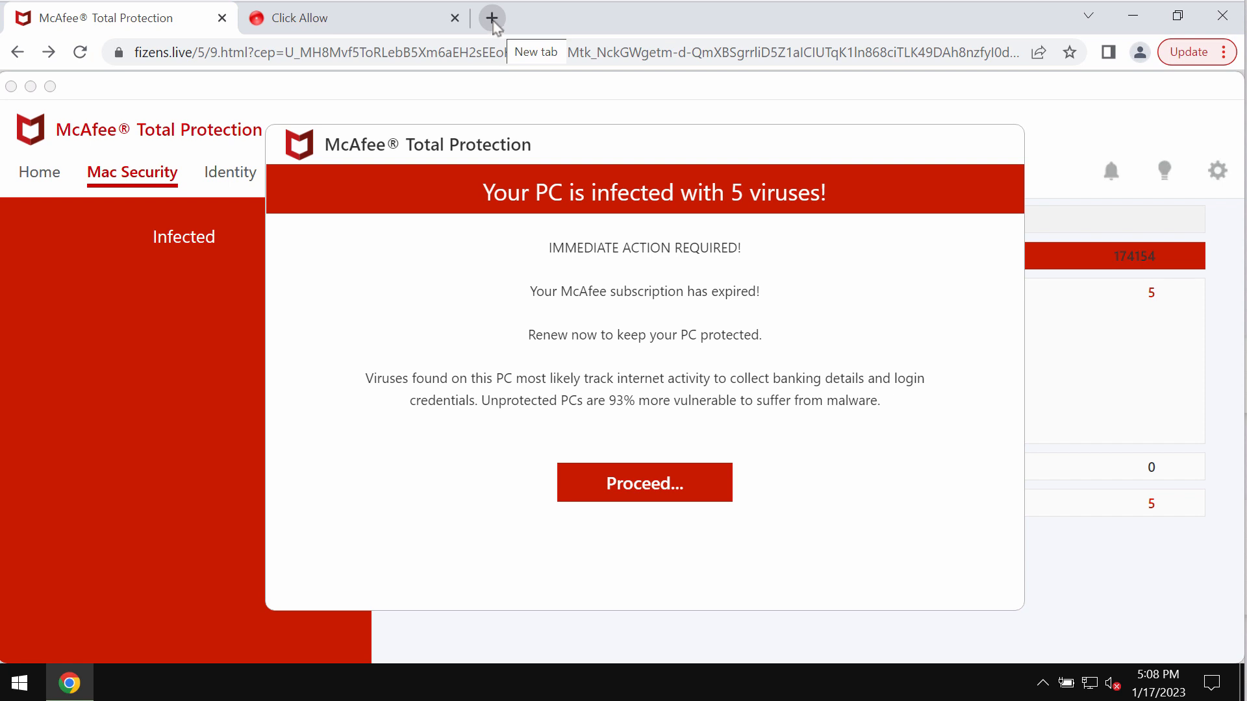
Enter combocleaner.com in a new tab, then select the Combo Cleaner desktop shortcut
click(491, 17)
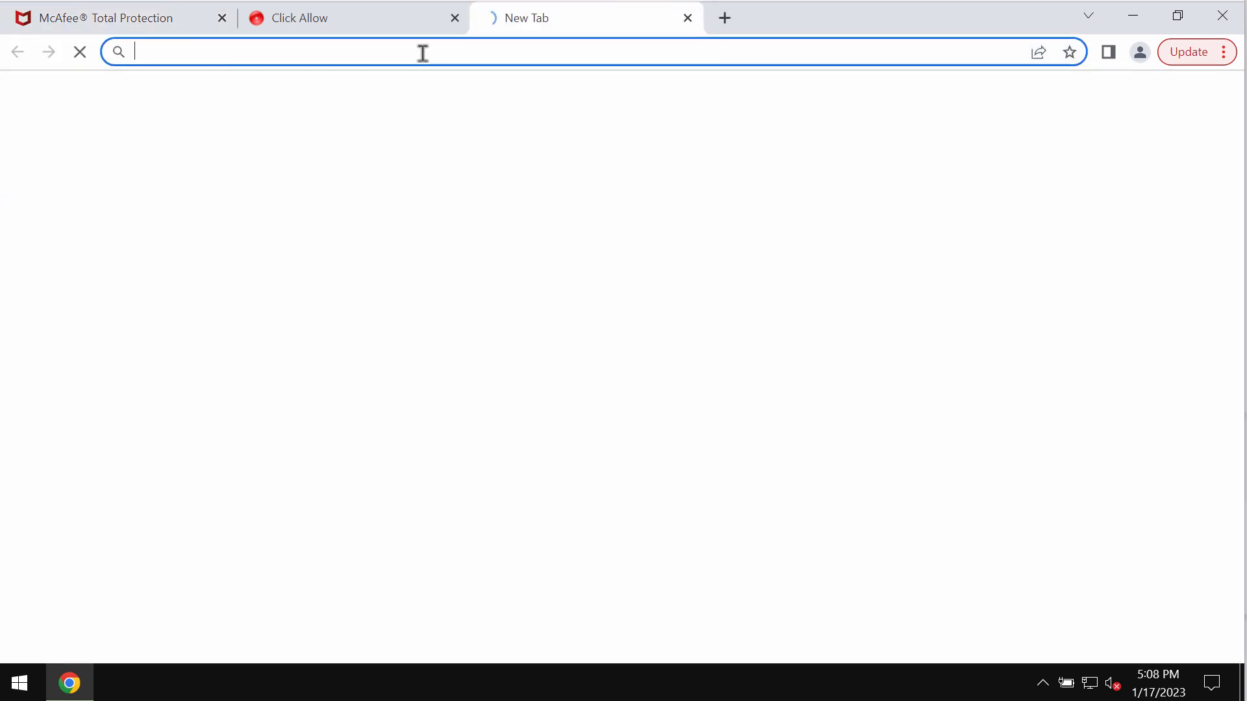
text(combocleaner.com)
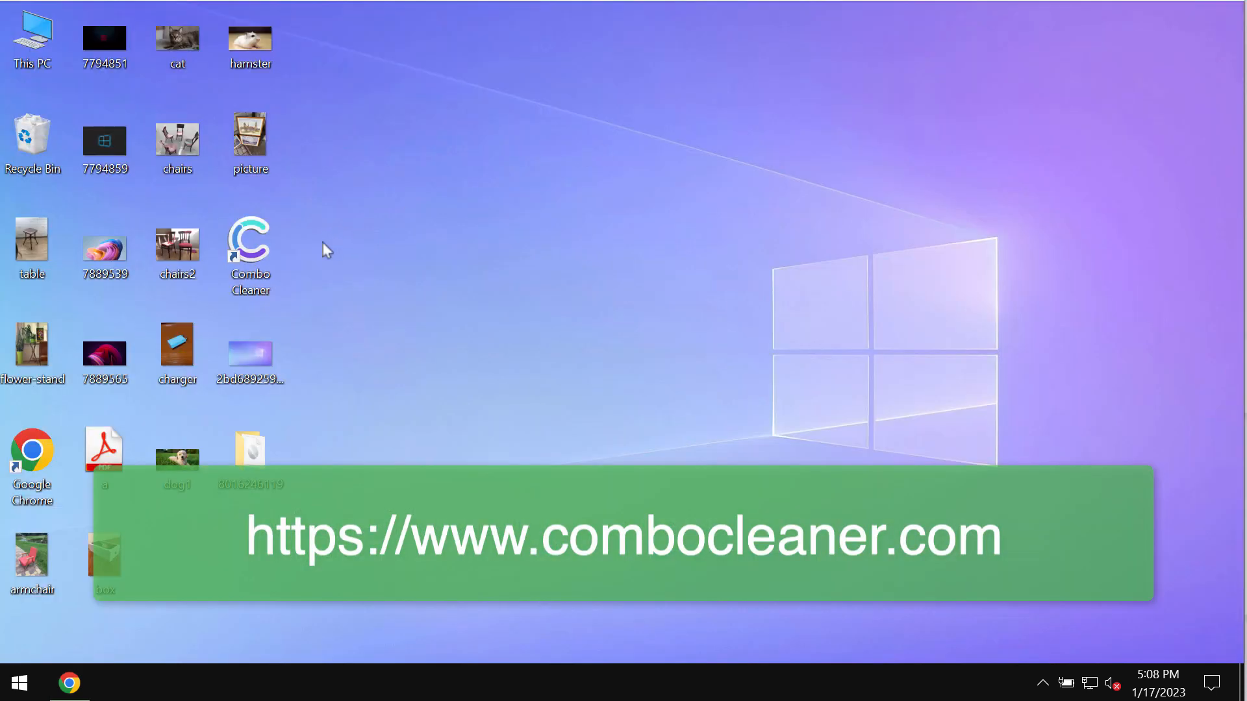
click(249, 243)
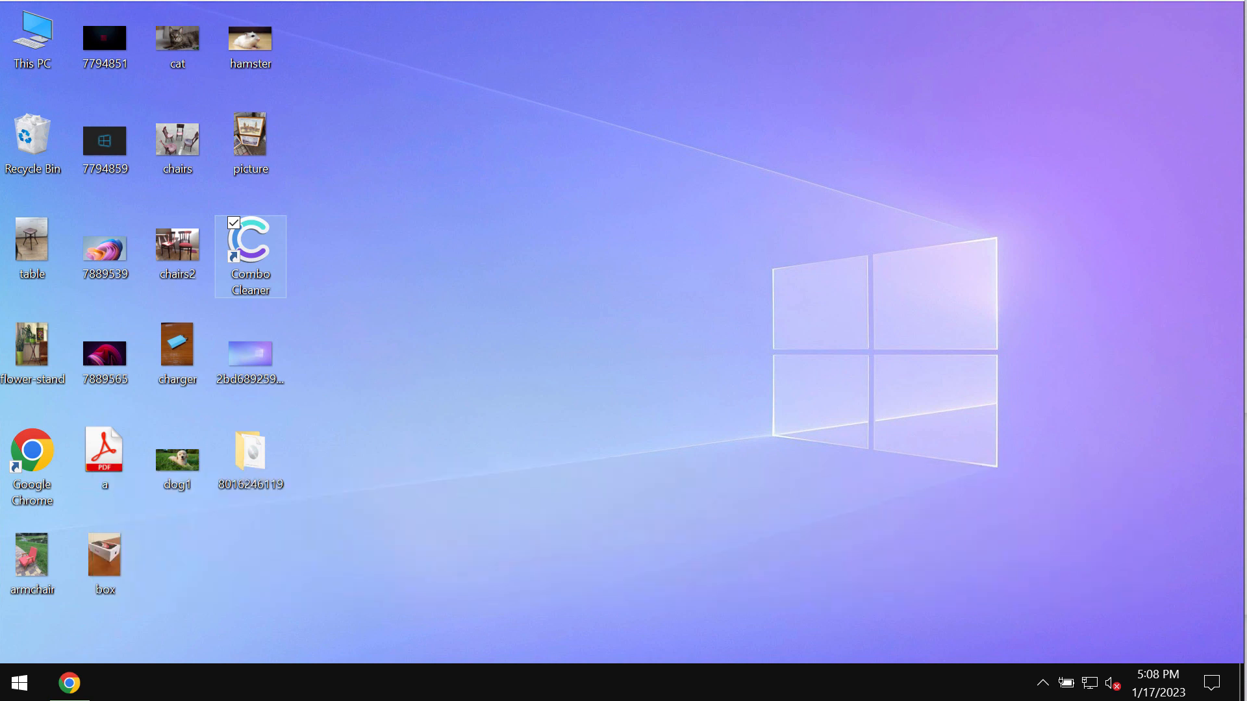
Launch Combo Cleaner and start a Quick Scan for malware
double_click(250, 240)
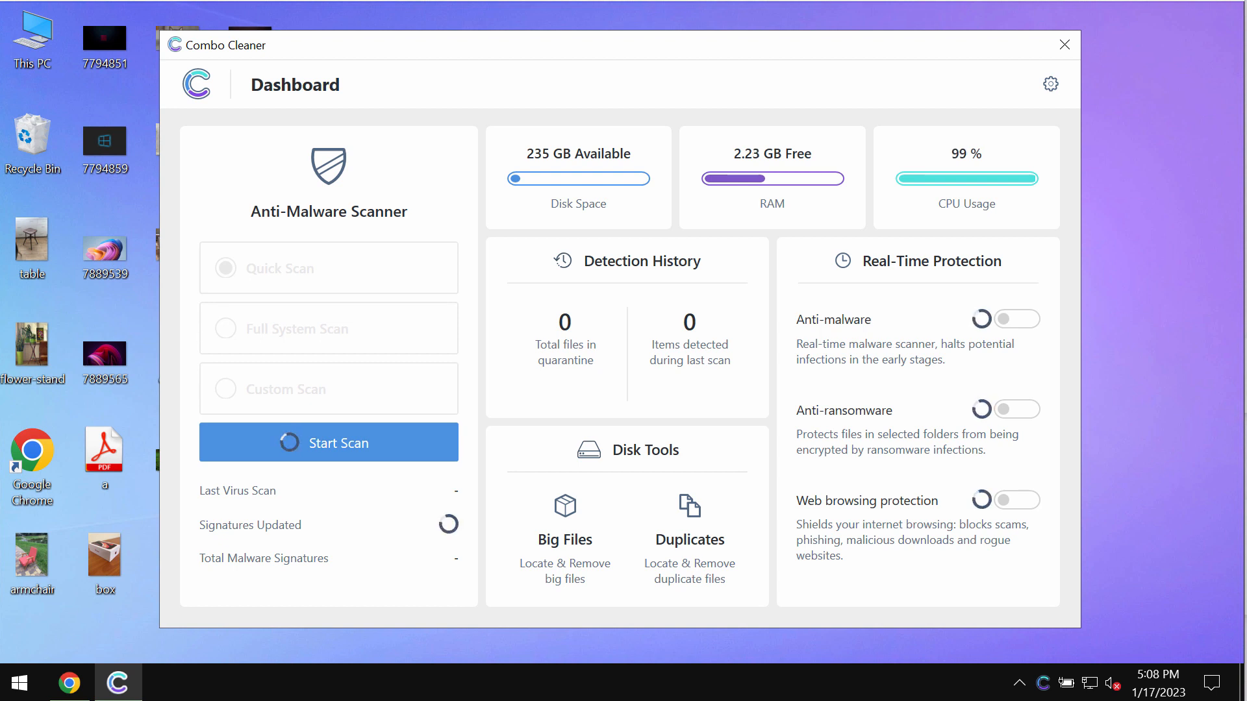
click(328, 268)
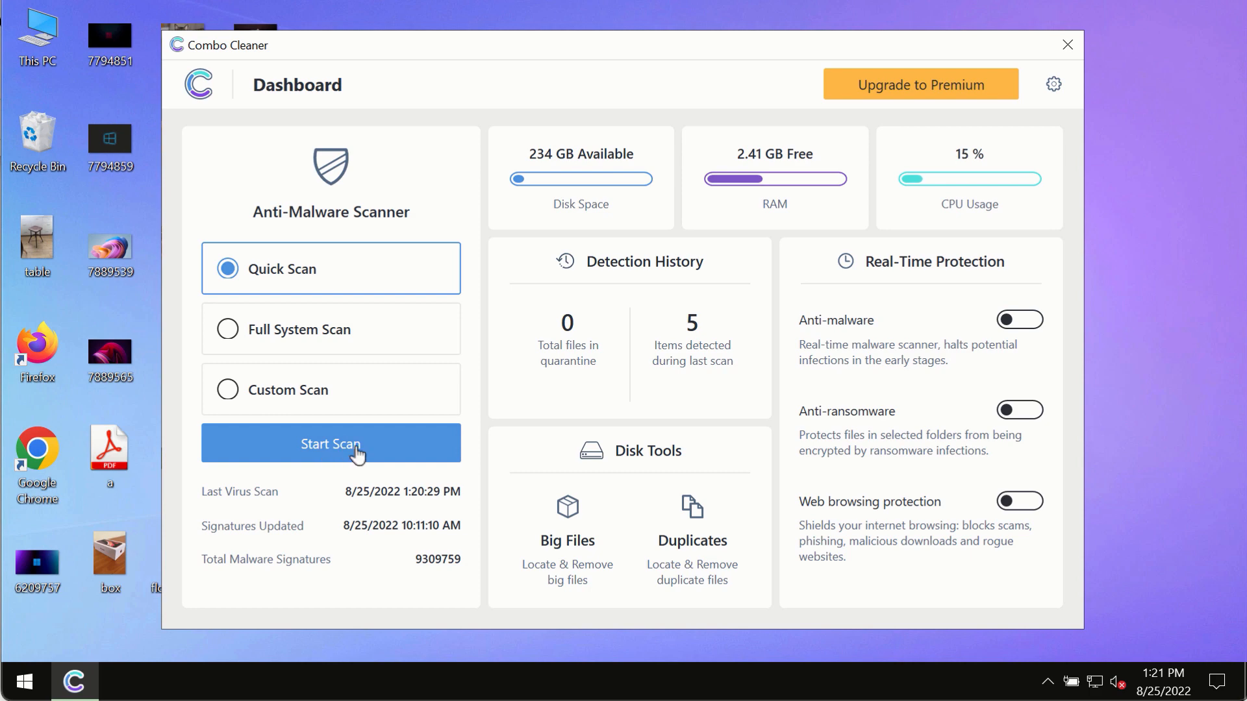
click(330, 443)
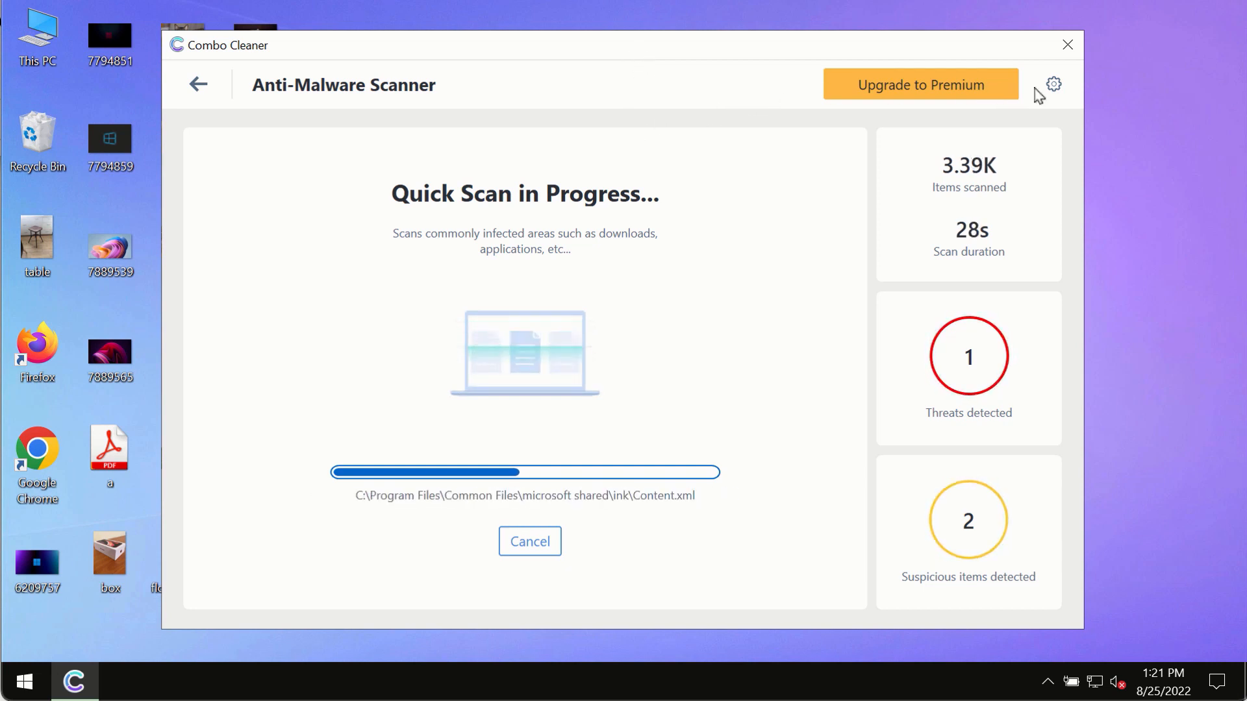
mouse_move(1050, 86)
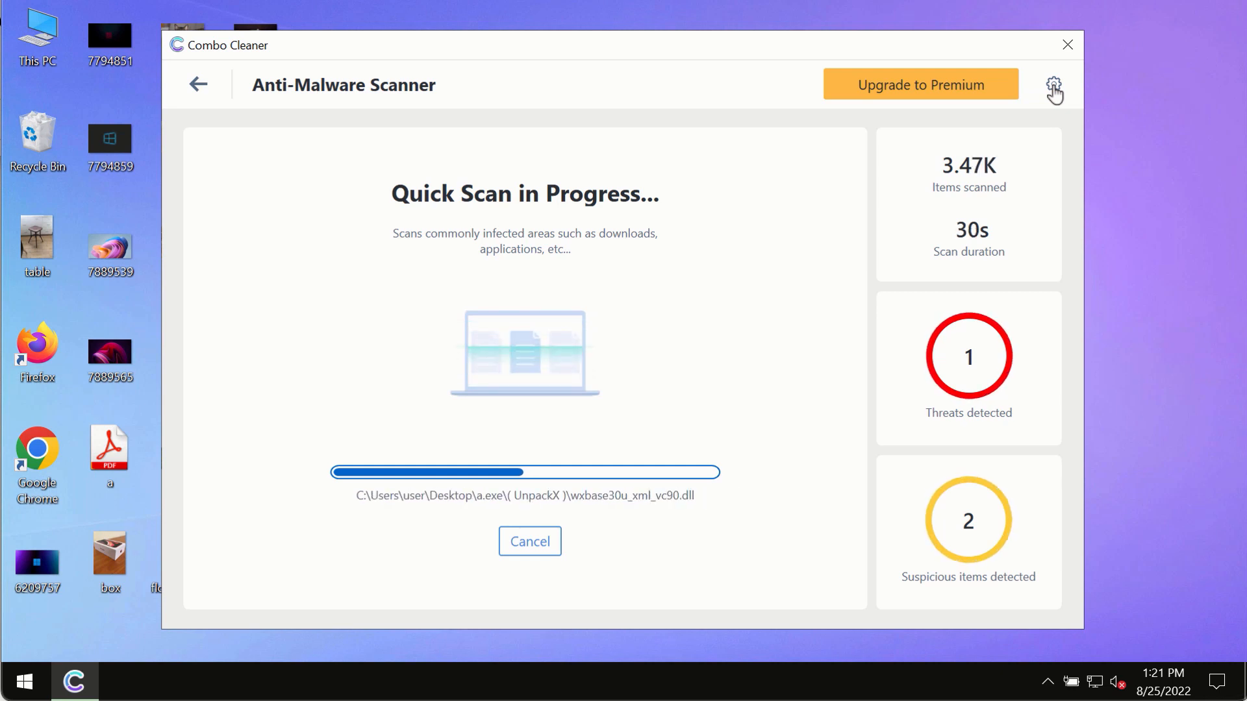
Show the Anti-Ransomware settings page with no protected folders or trusted programs
click(1054, 85)
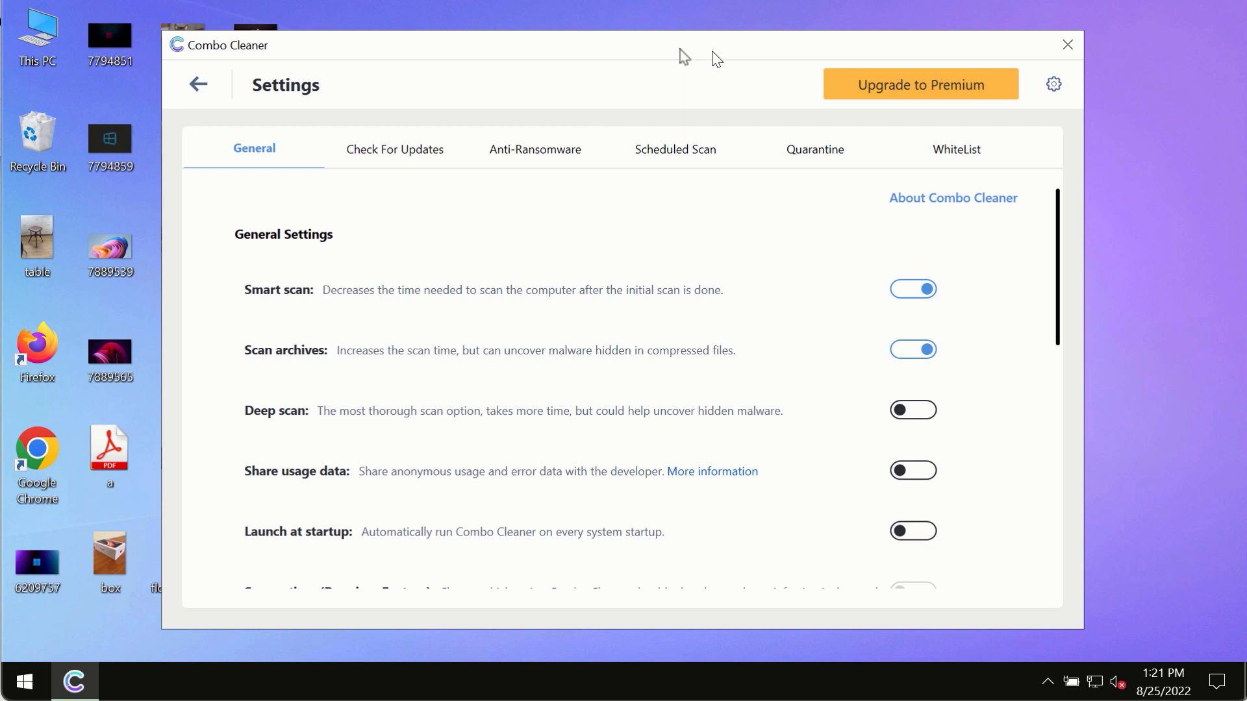
click(535, 150)
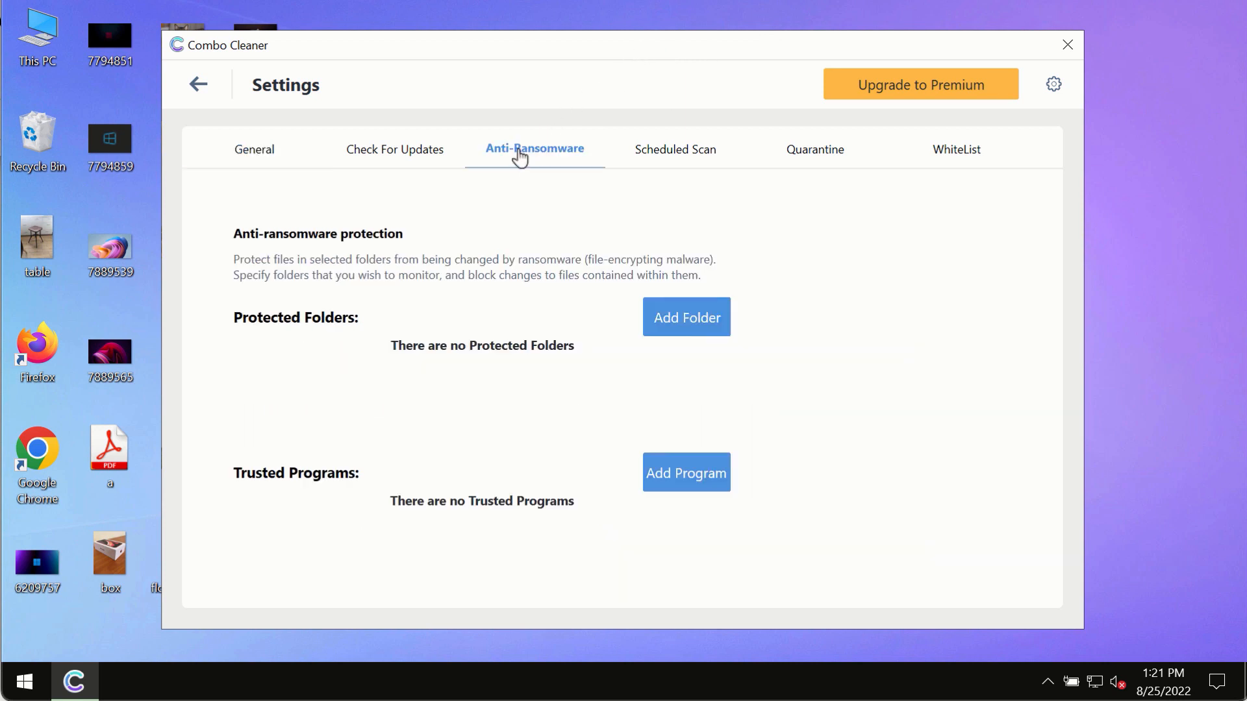
mouse_move(548, 230)
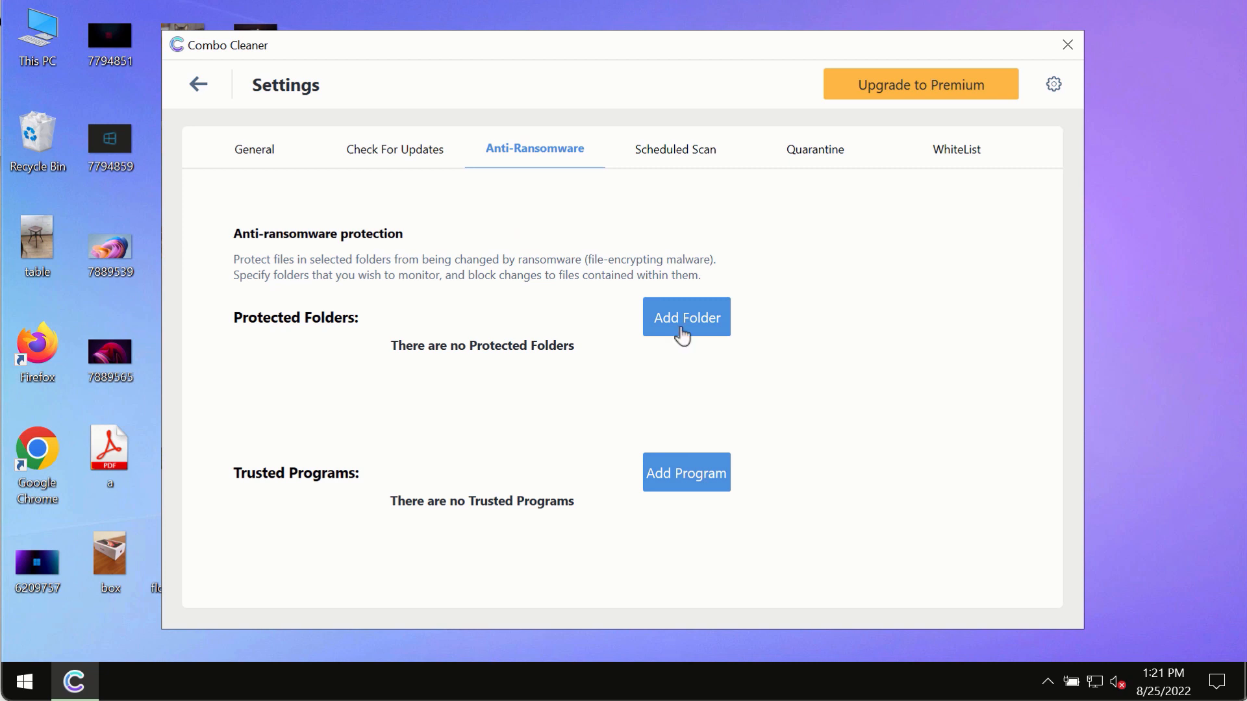
mouse_move(615, 322)
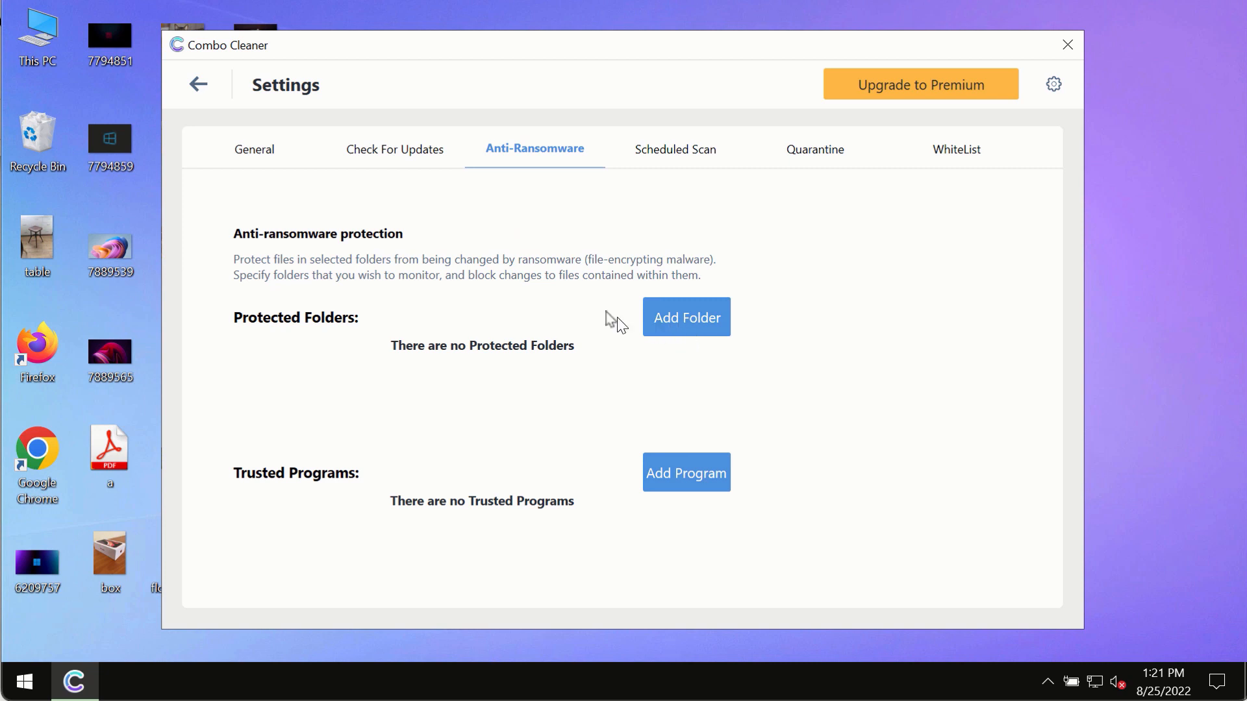
mouse_move(205, 99)
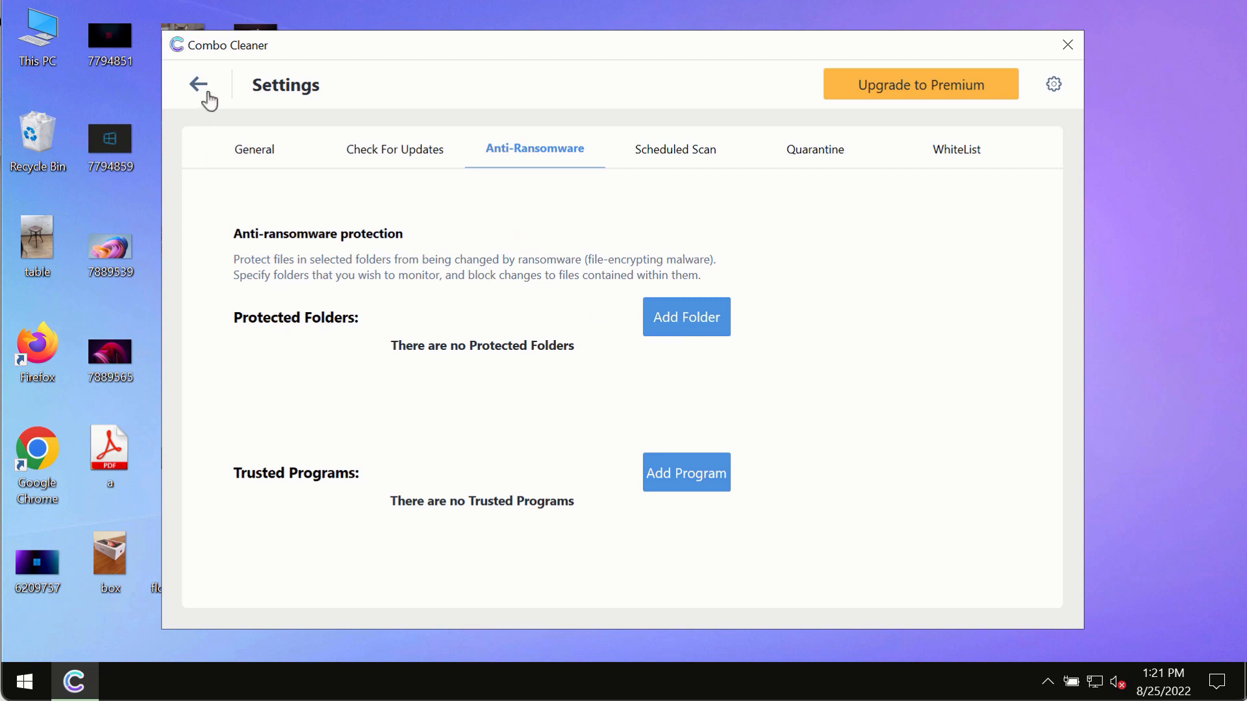
mouse_move(200, 94)
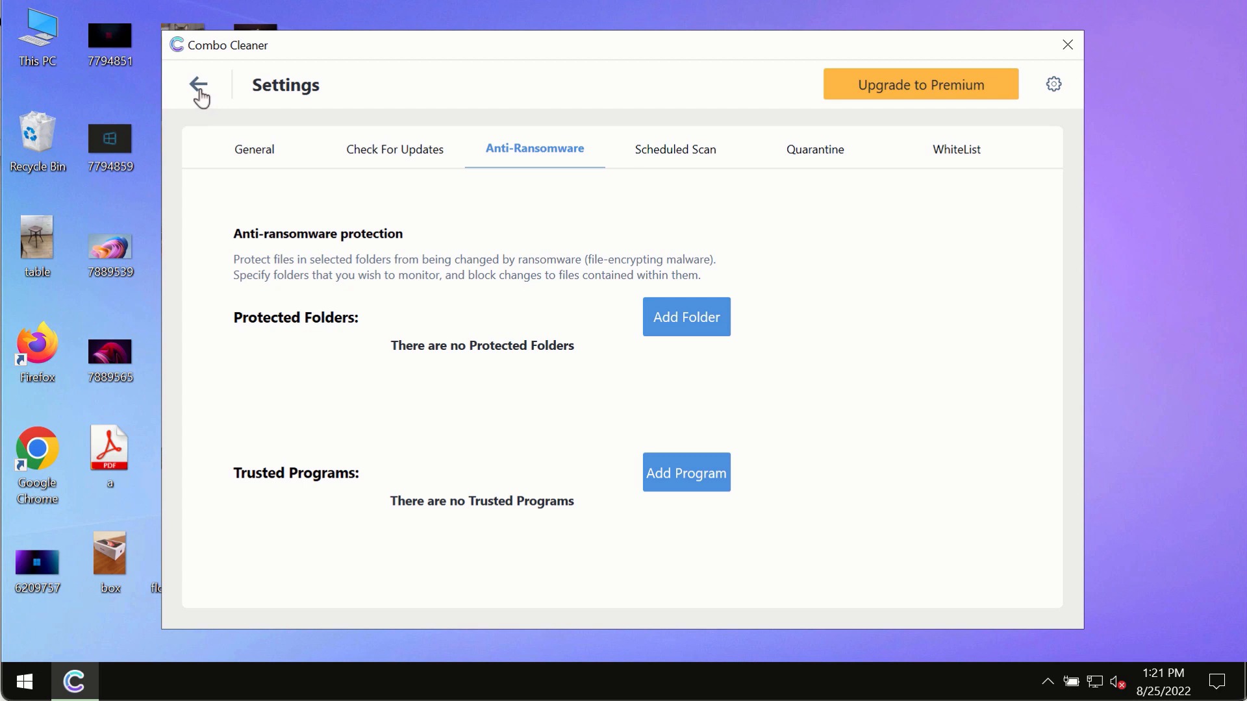